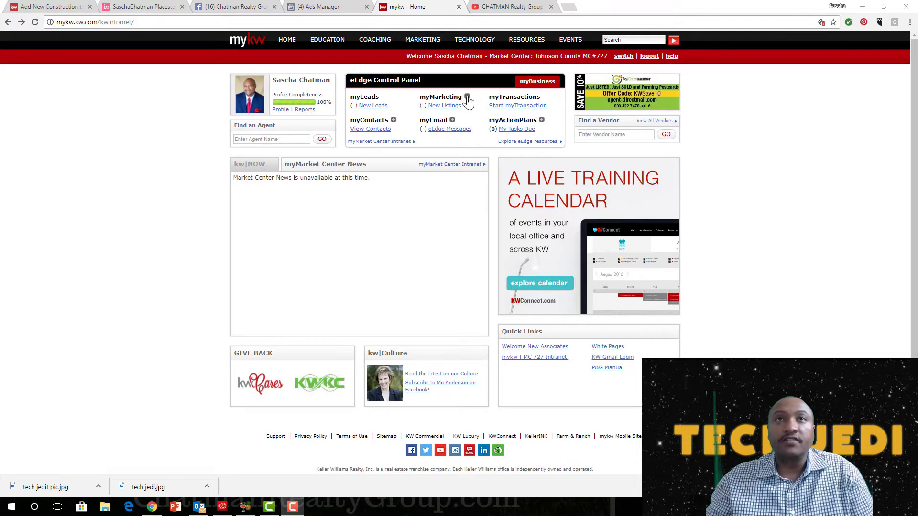
# Open the Email & Video Marketing design library from myMarketing's Create Marketing Materials
pyautogui.click(467, 97)
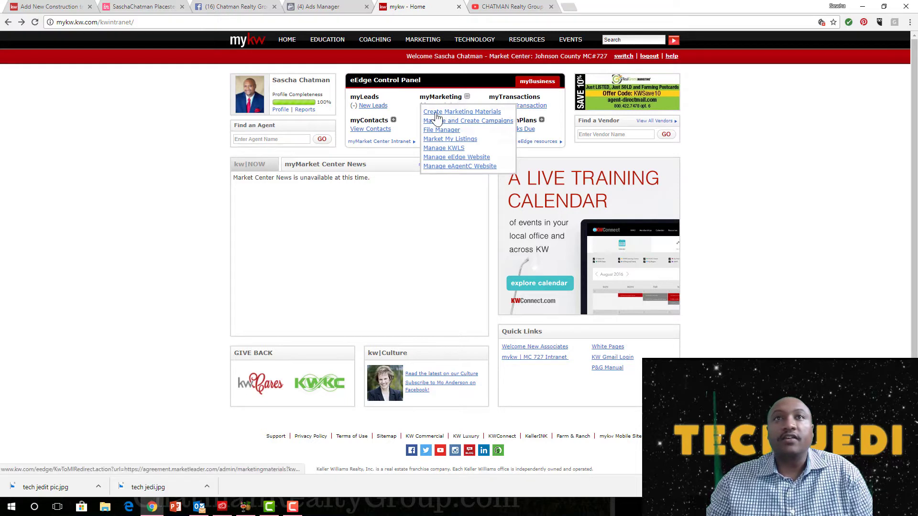
pyautogui.click(461, 111)
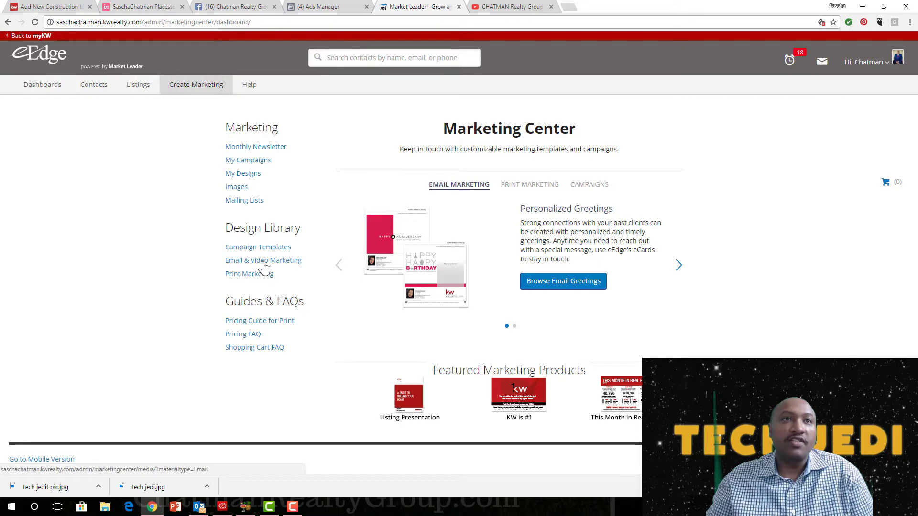
pyautogui.click(263, 260)
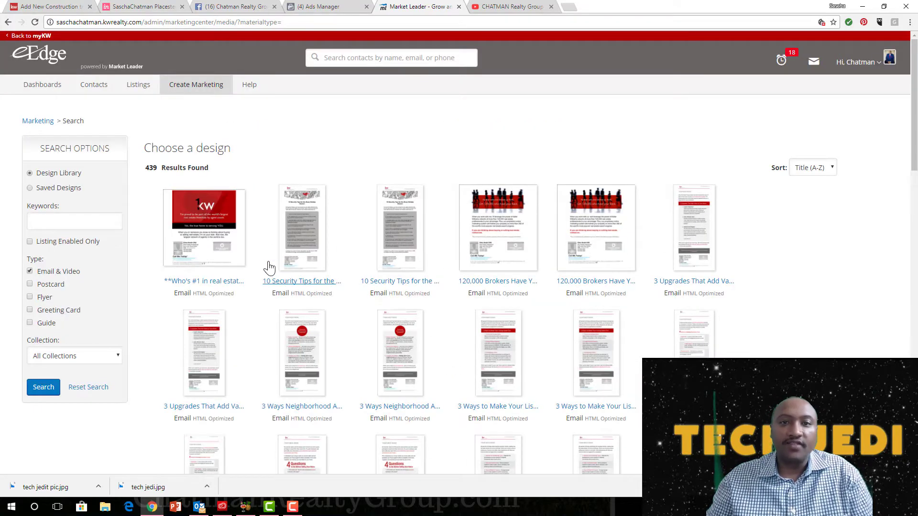
pyautogui.moveTo(271, 267)
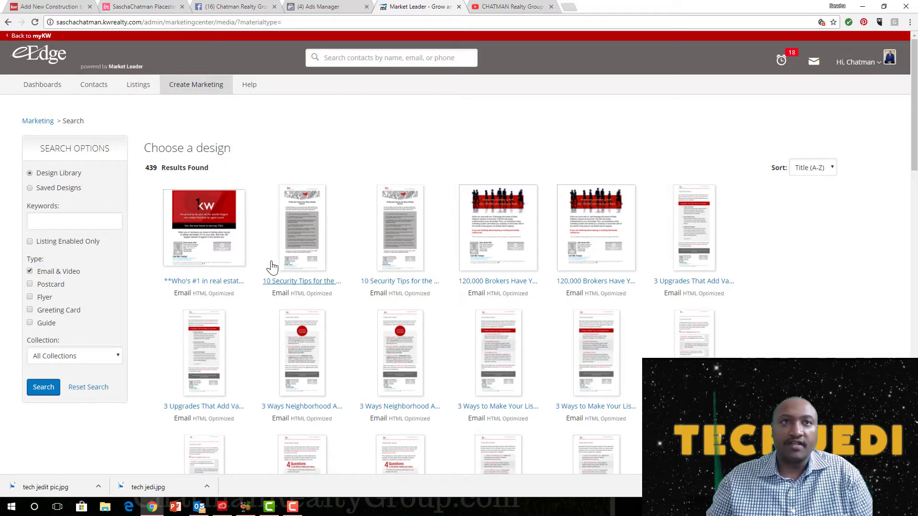
# Personalize the 'Who's #1 in real estate?' email design in the editor
pyautogui.click(203, 227)
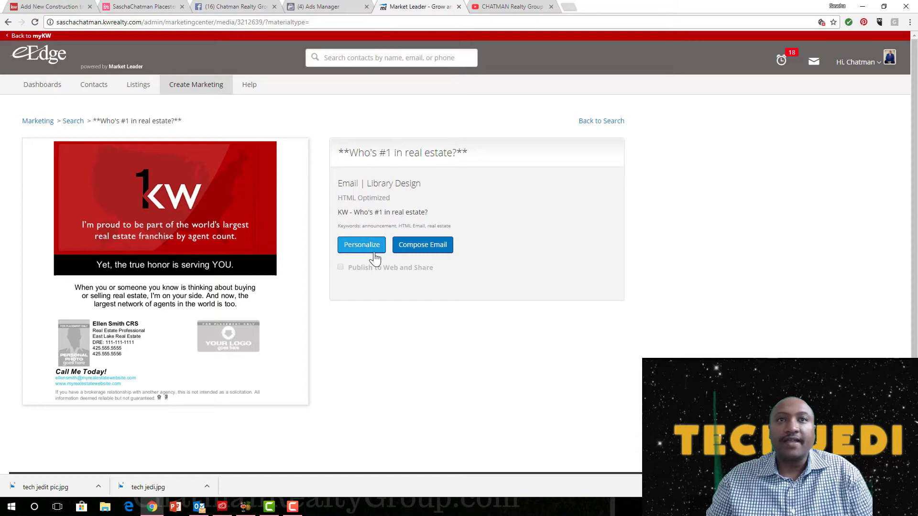
pyautogui.click(361, 245)
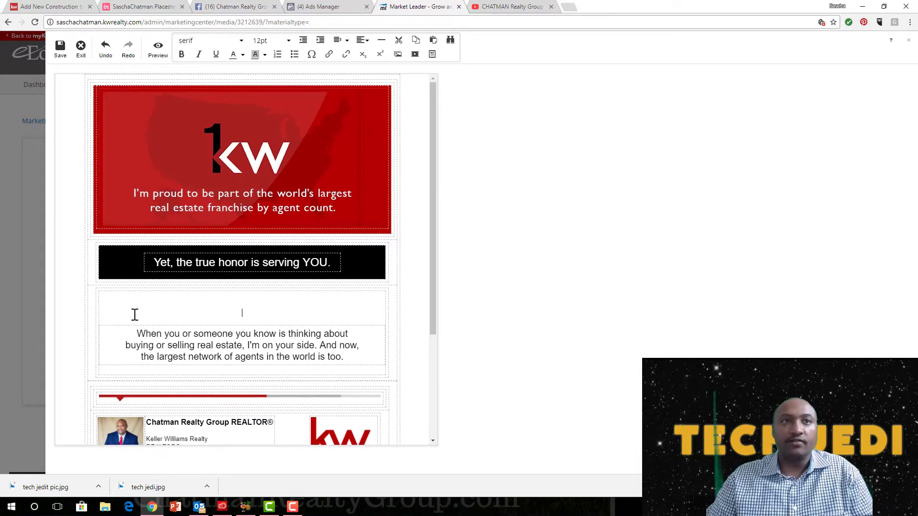
pyautogui.moveTo(398, 54)
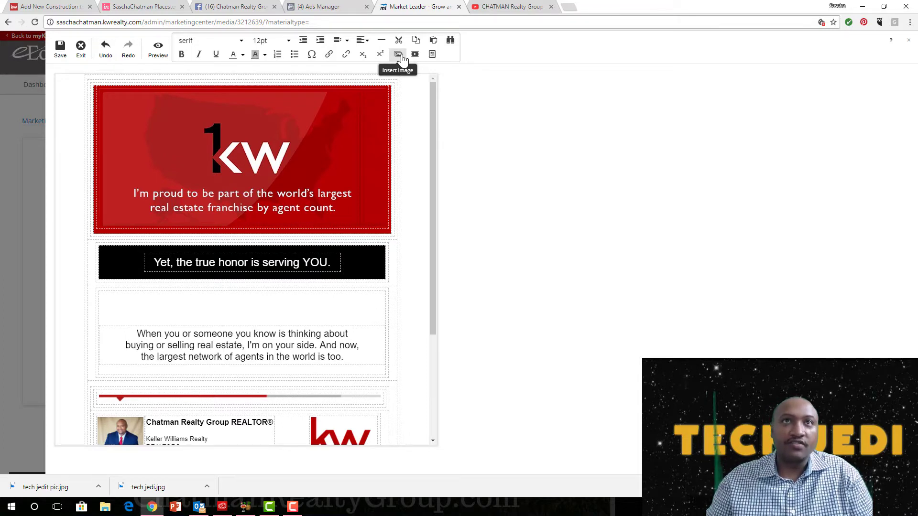
pyautogui.moveTo(415, 54)
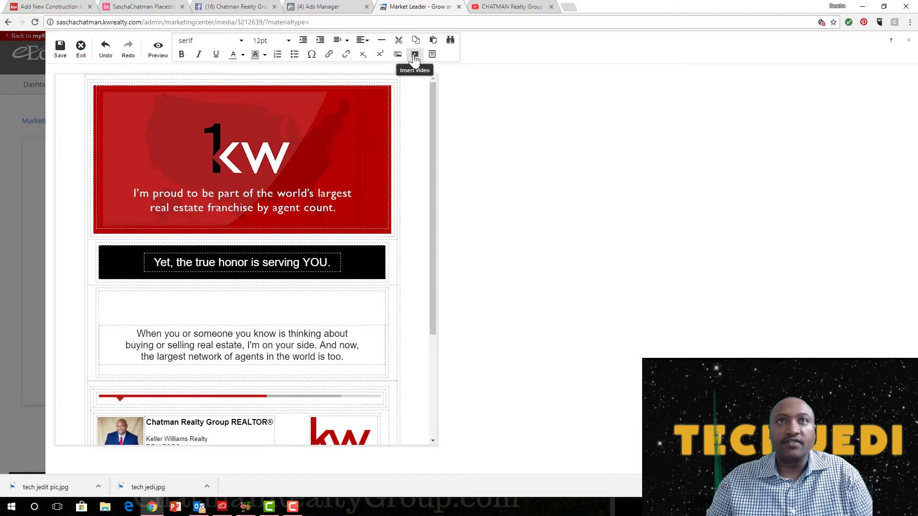
# Insert a video placeholder above the intro paragraph and focus its URL field
pyautogui.click(415, 54)
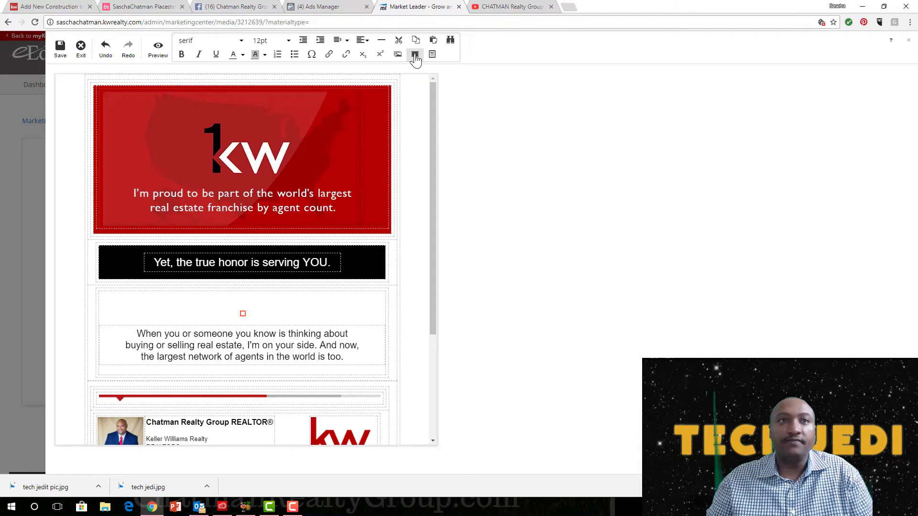
pyautogui.click(415, 54)
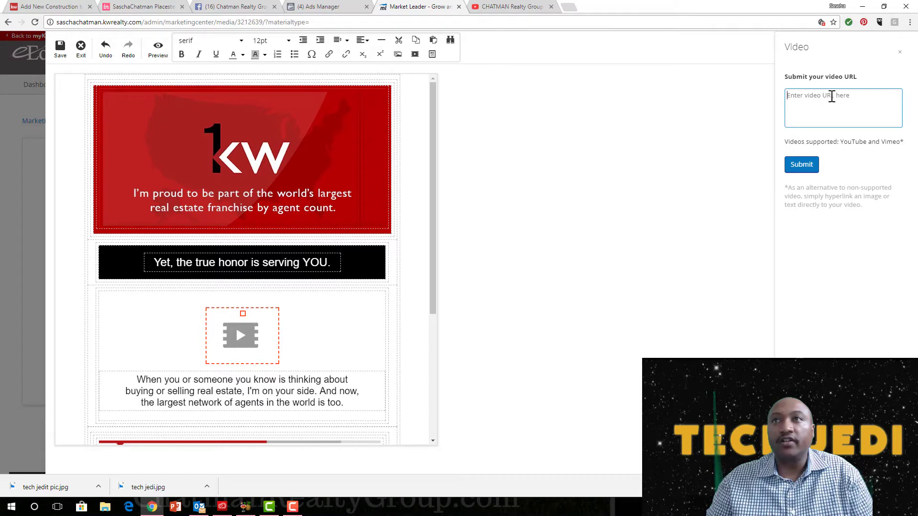
pyautogui.moveTo(510, 6)
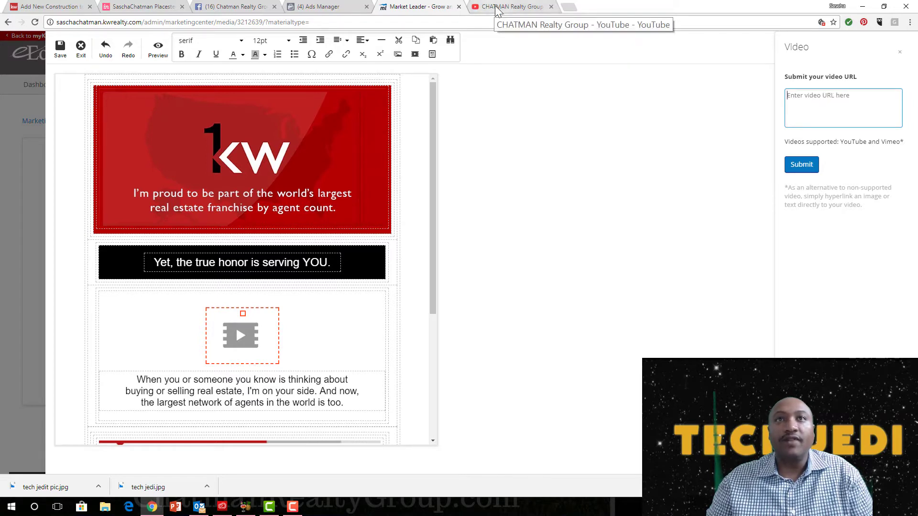
# Show the youtu.be share link for Chatman Realty Group's 'Thor Ragnarok Review' video
pyautogui.click(509, 6)
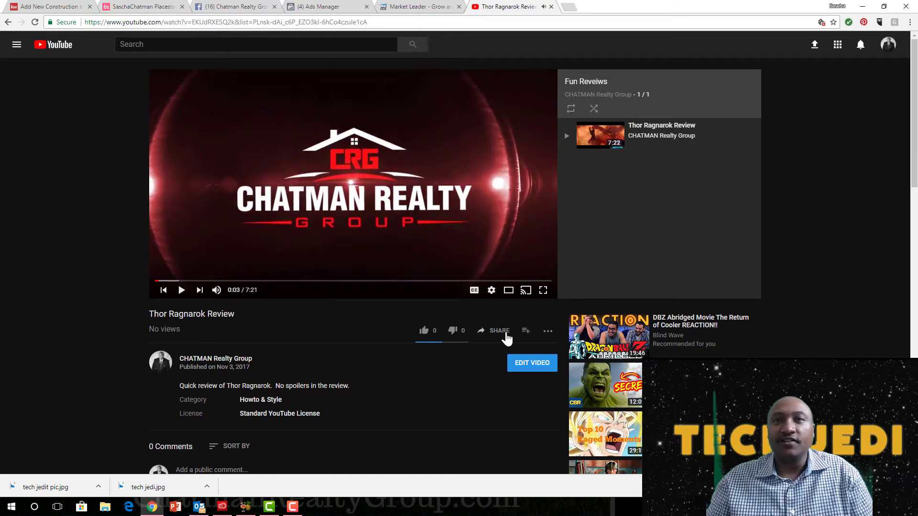
pyautogui.click(499, 331)
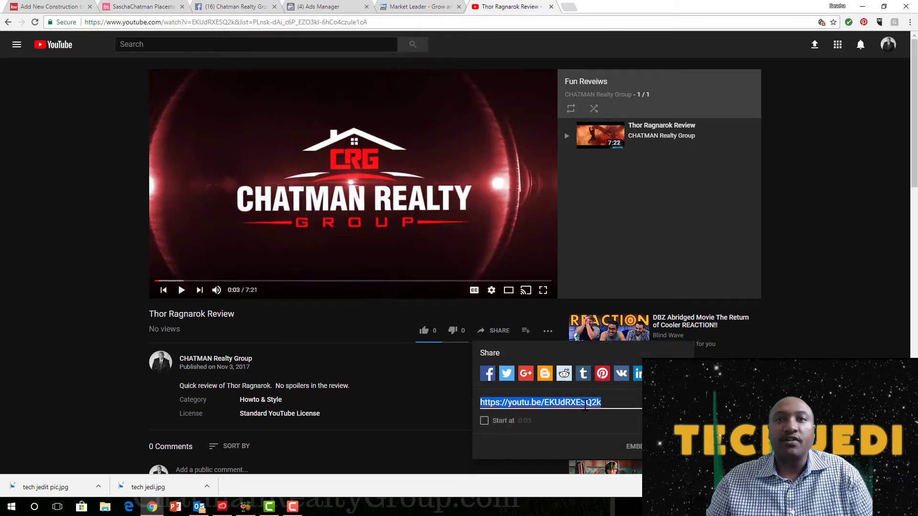
pyautogui.moveTo(501, 121)
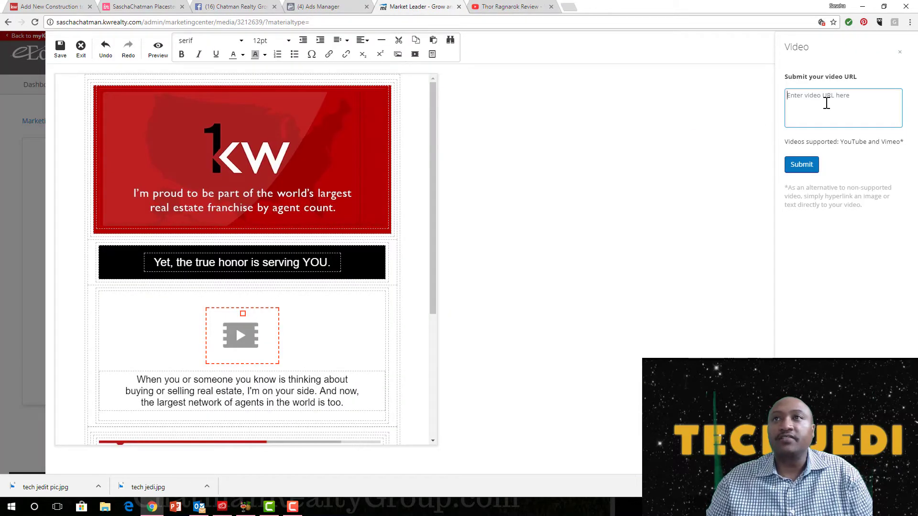
pyautogui.moveTo(791, 81)
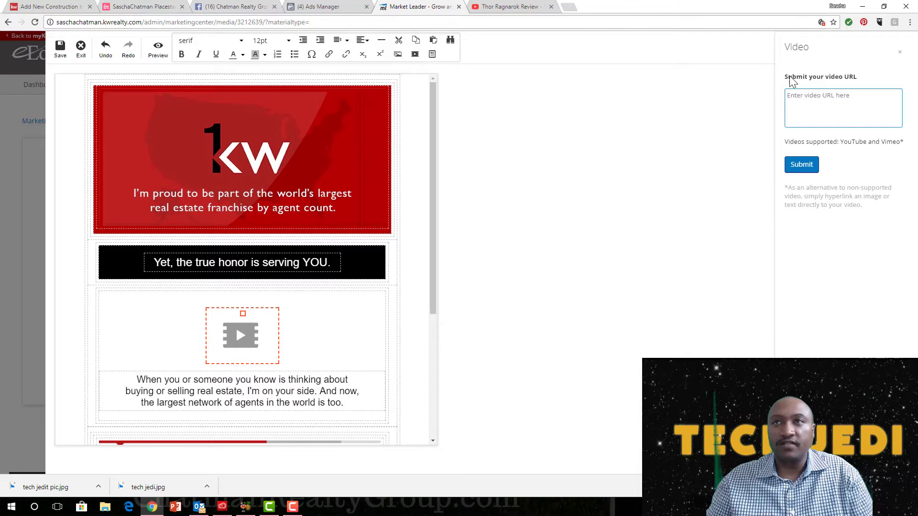
# Paste the YouTube link into the video field, submit, and check the embedded thumbnail
pyautogui.rightClick(843, 109)
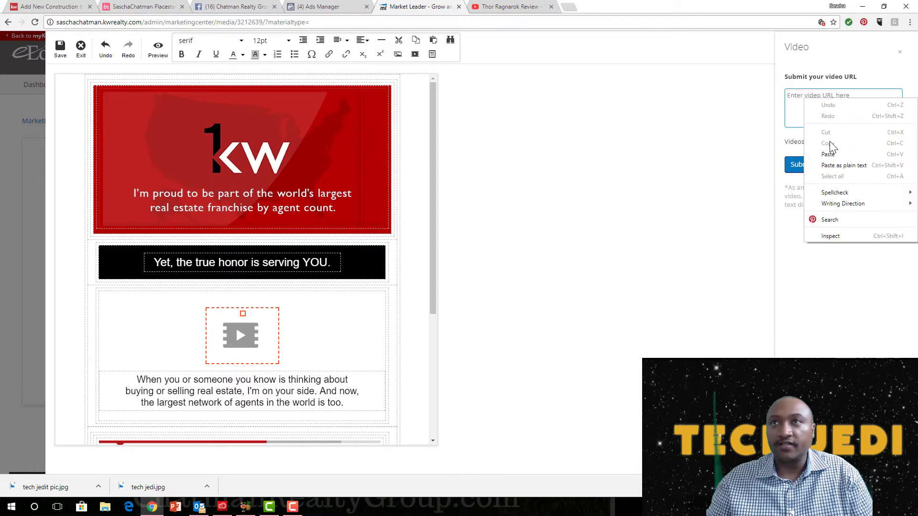
pyautogui.click(828, 154)
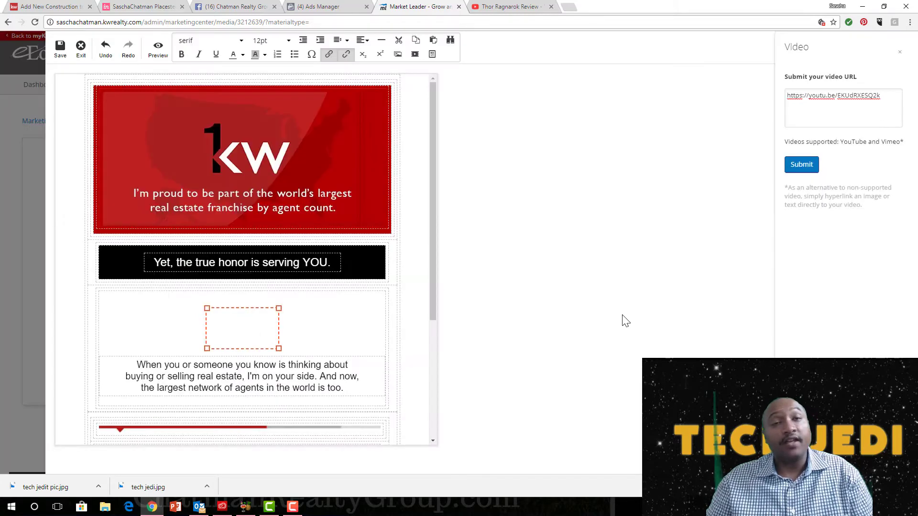
pyautogui.click(801, 165)
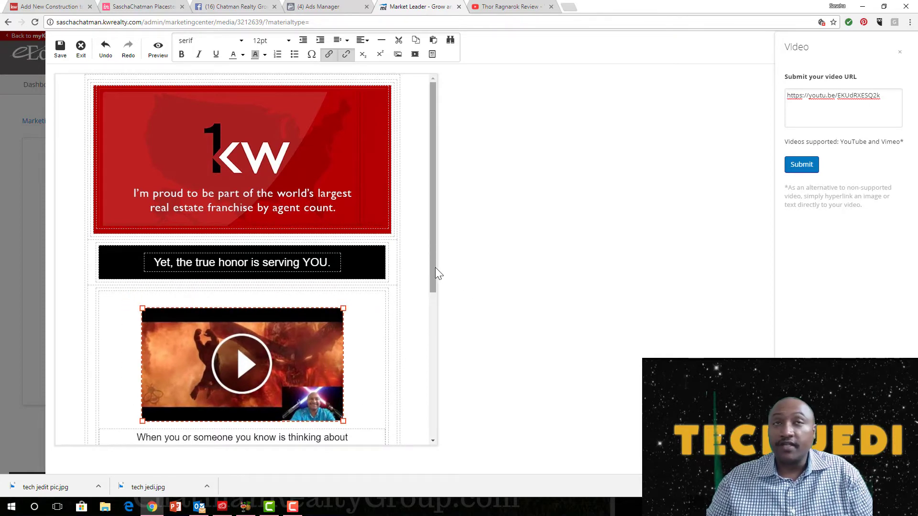
pyautogui.scroll(-3)
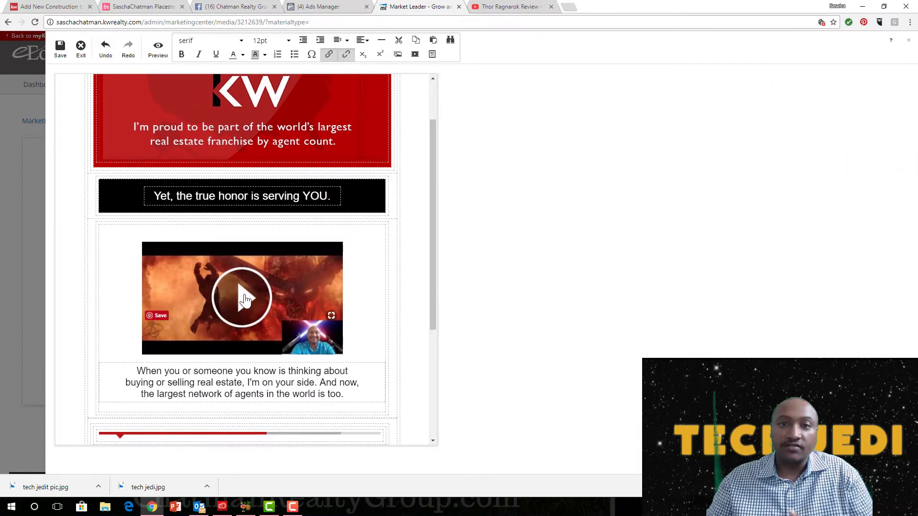
pyautogui.moveTo(355, 350)
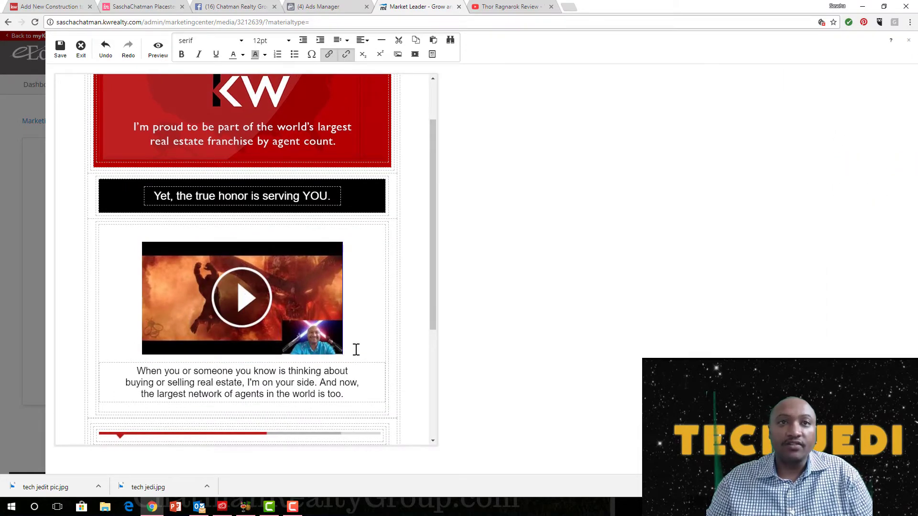
pyautogui.moveTo(243, 307)
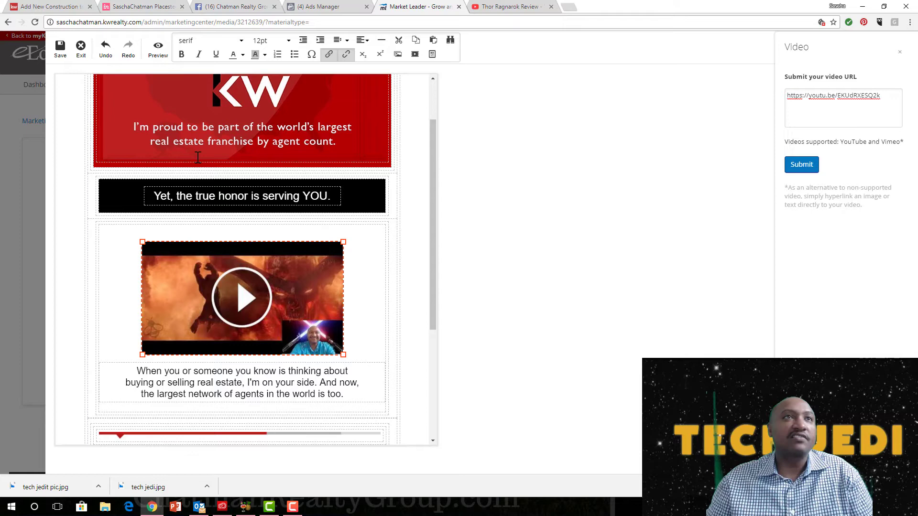
# Save the design as 'Who's #1 in real estate?sc' via Save As
pyautogui.click(59, 48)
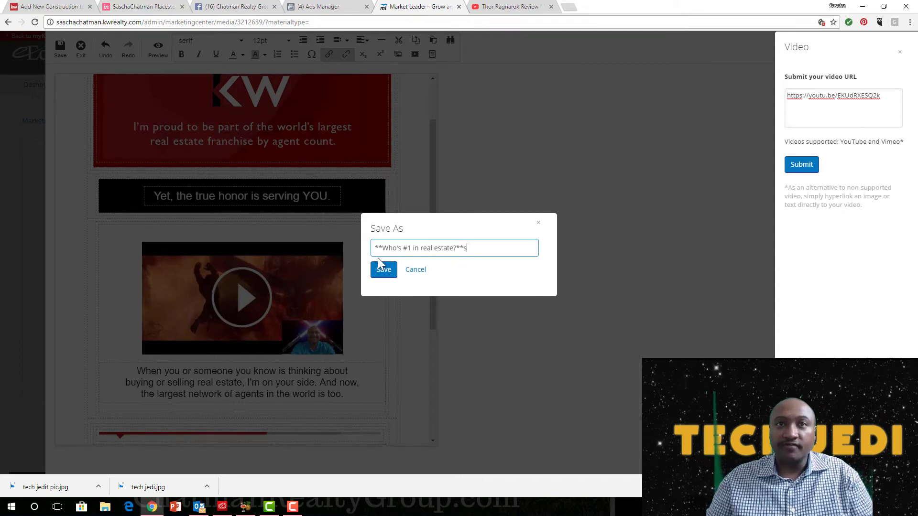
pyautogui.write('c')
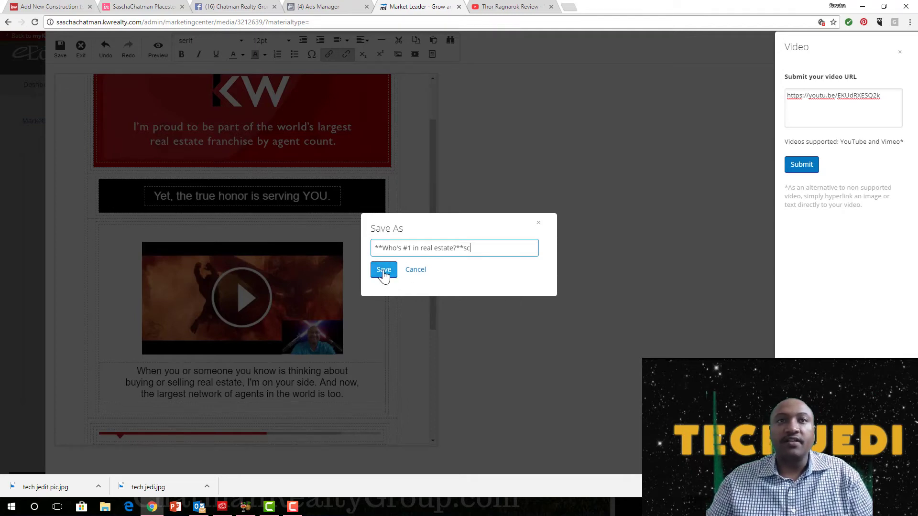
pyautogui.click(383, 269)
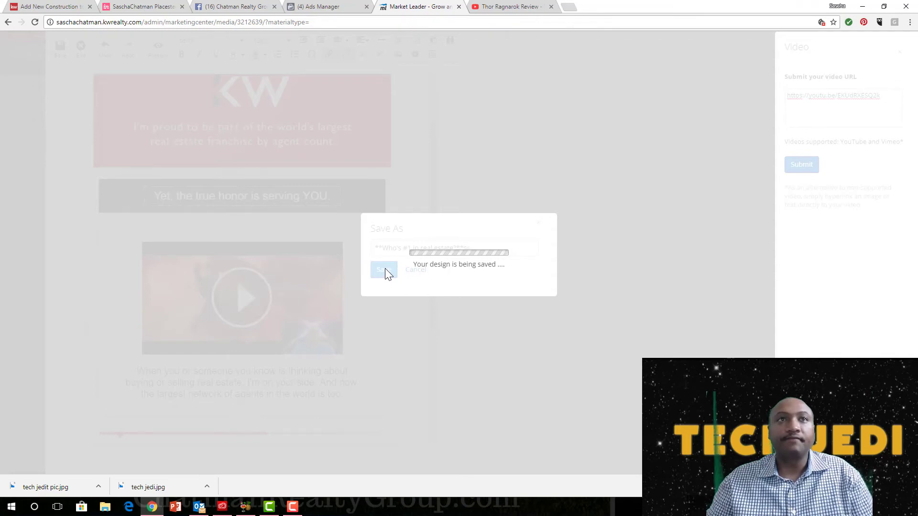
pyautogui.click(384, 269)
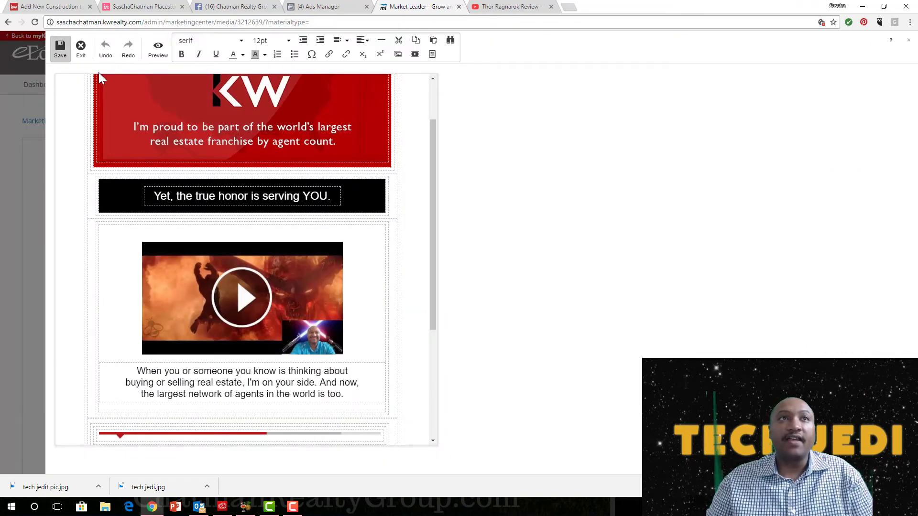
# Scroll through the desktop preview of the email with its embedded video
pyautogui.click(158, 49)
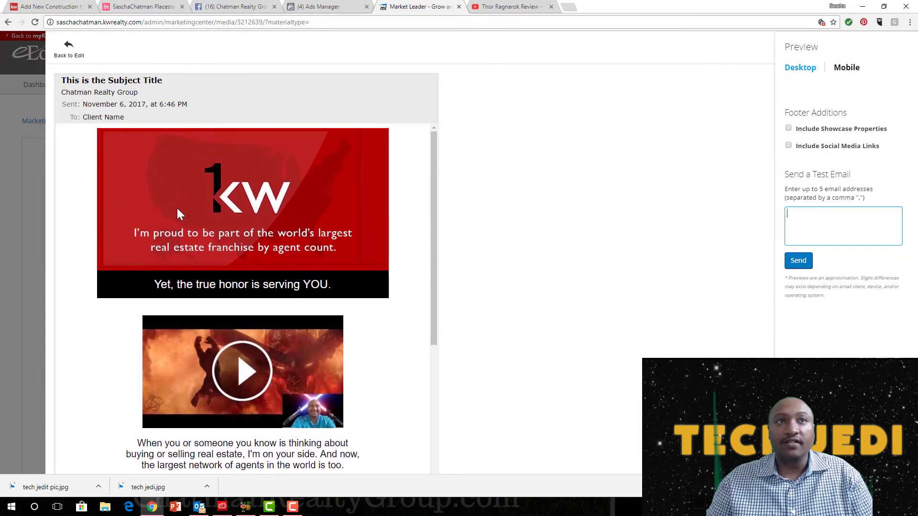
pyautogui.scroll(-3)
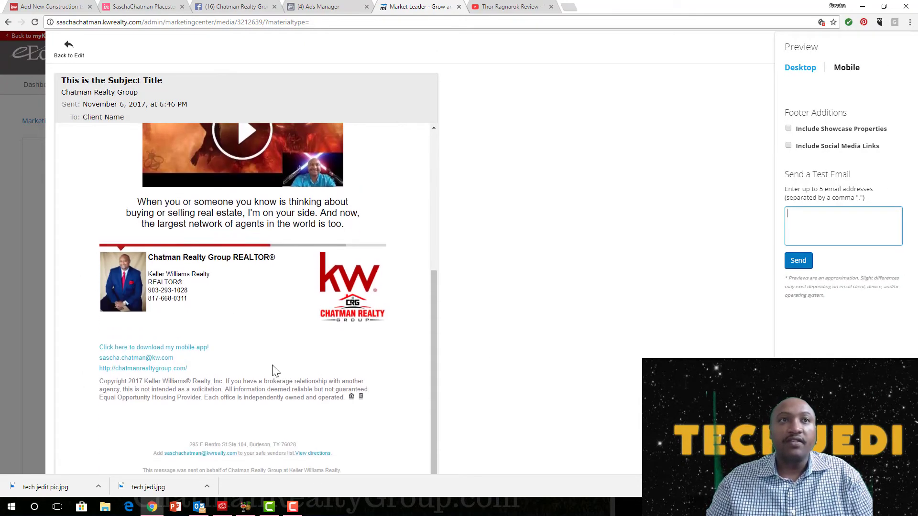